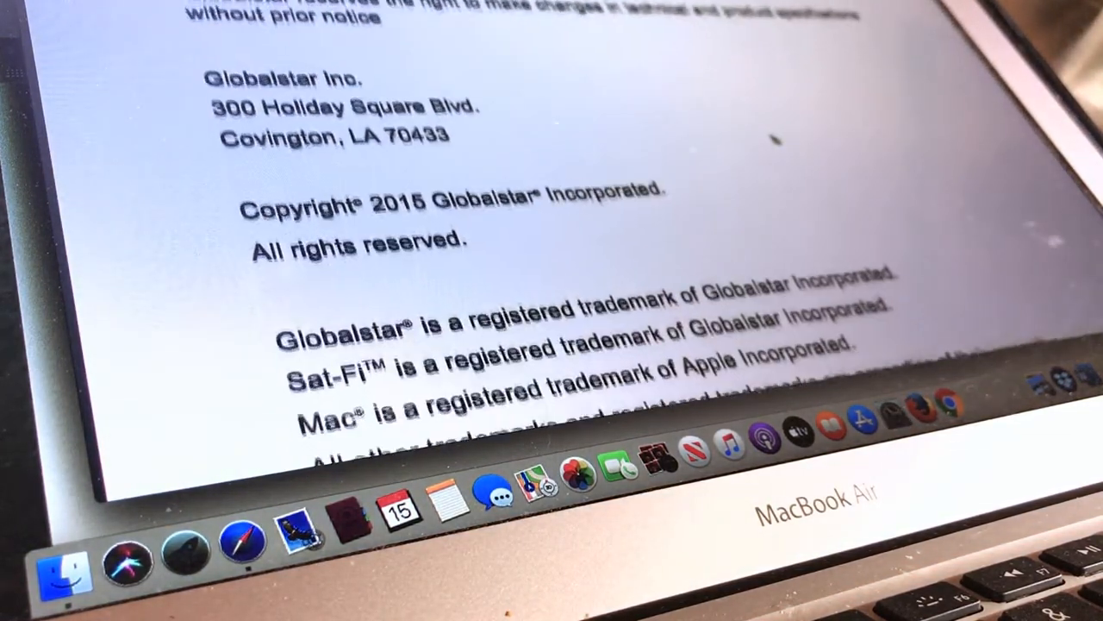
# Scroll the Sat-Fi App user guide past the Table of Contents to the New Sat-Fi Account steps
pyautogui.scroll(-3)
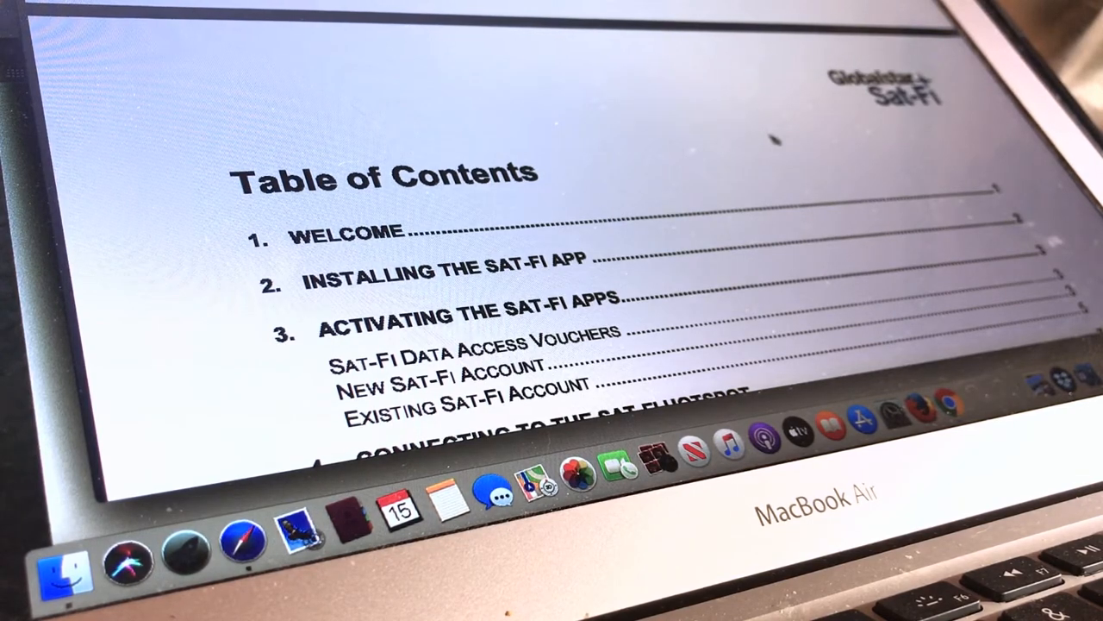
pyautogui.scroll(-3)
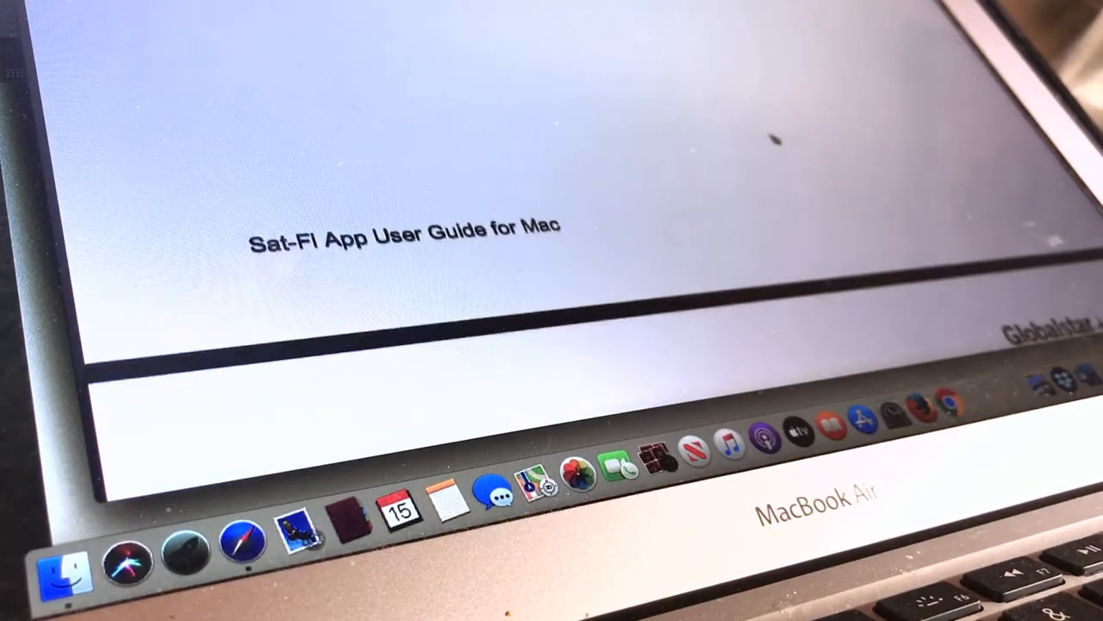
pyautogui.scroll(-3)
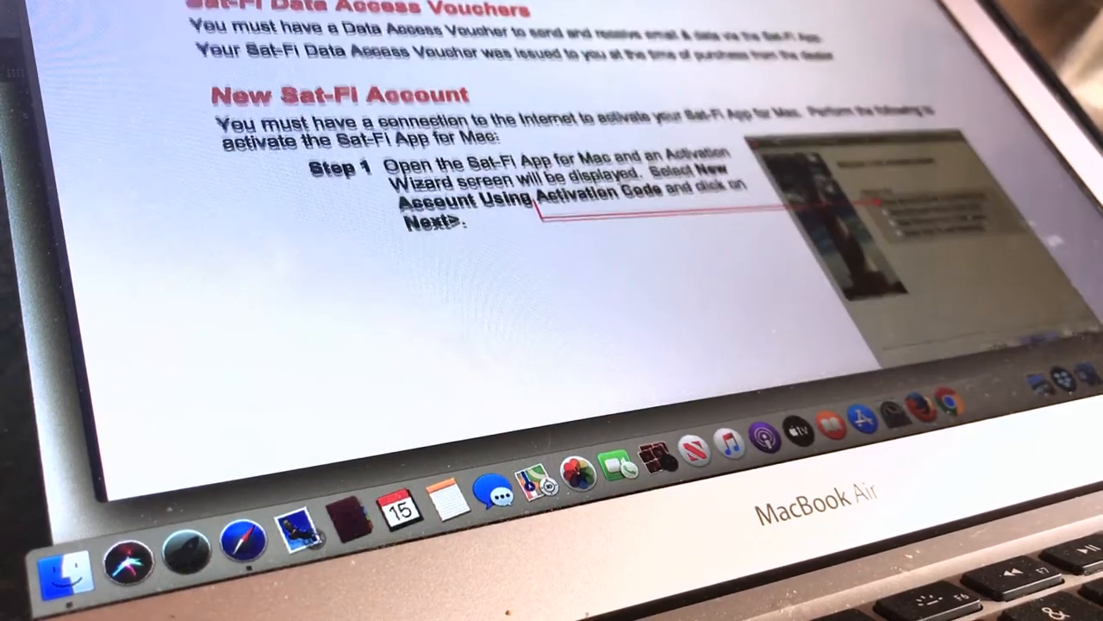
# Scroll on through the activation steps to Step 7, the Registration Complete screen
pyautogui.scroll(-3)
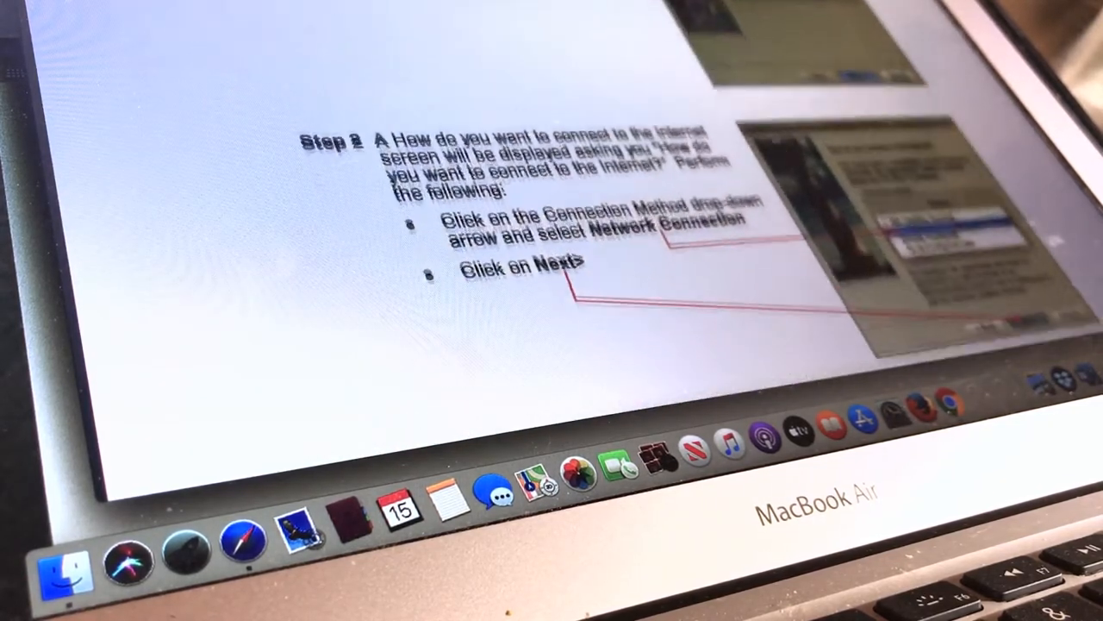
pyautogui.scroll(-3)
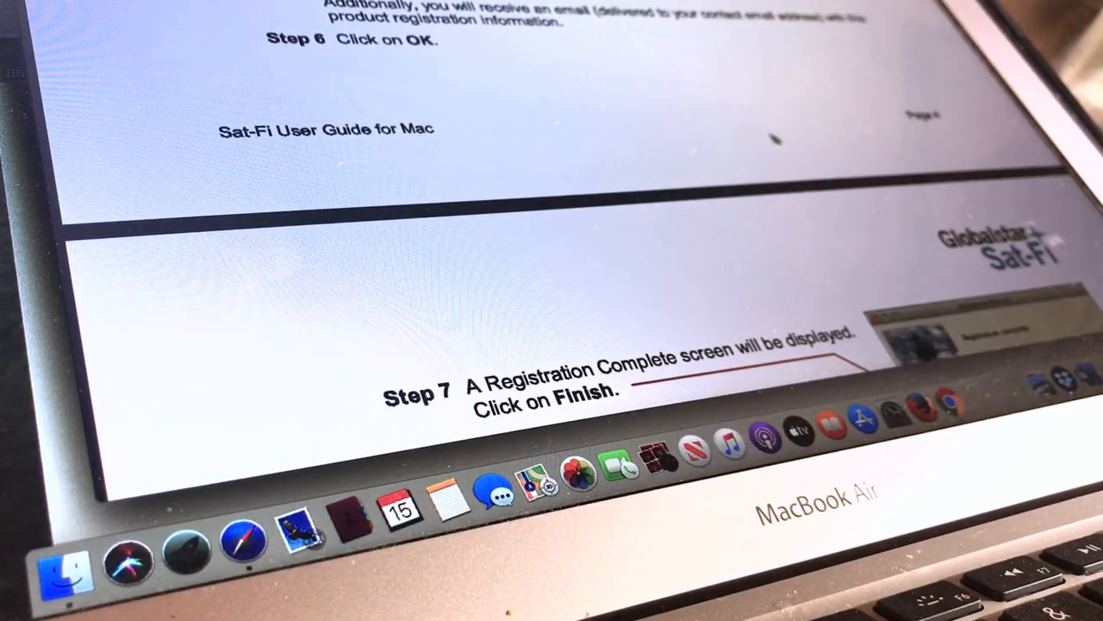
pyautogui.scroll(-3)
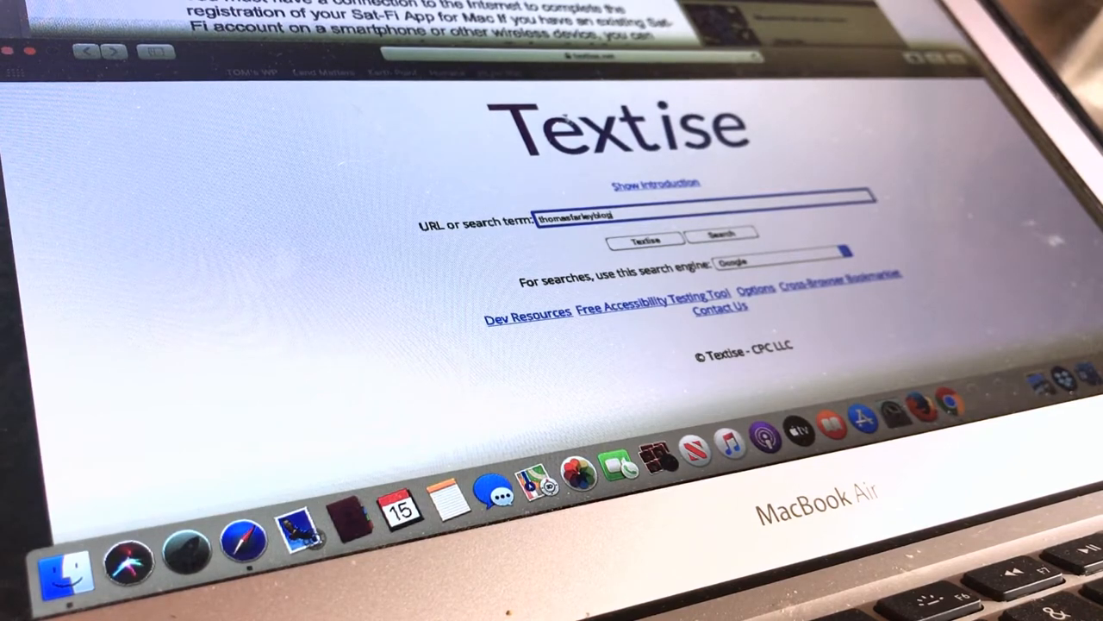
# Run the Textise Google search for Thomas Farley's blog to get text-only results
pyautogui.click(690, 217)
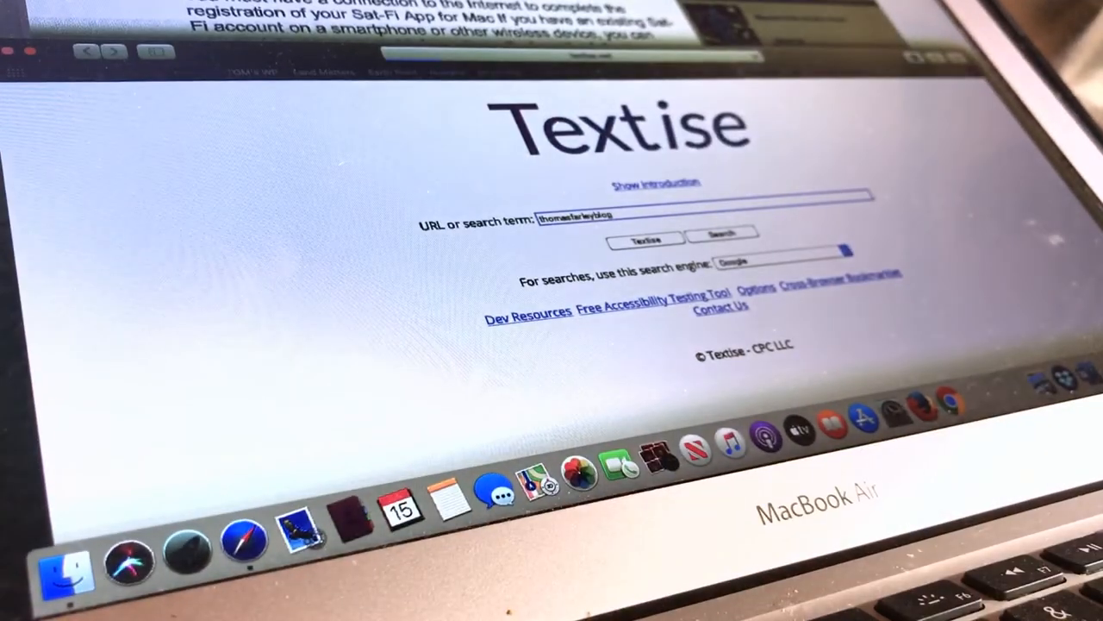
pyautogui.click(645, 238)
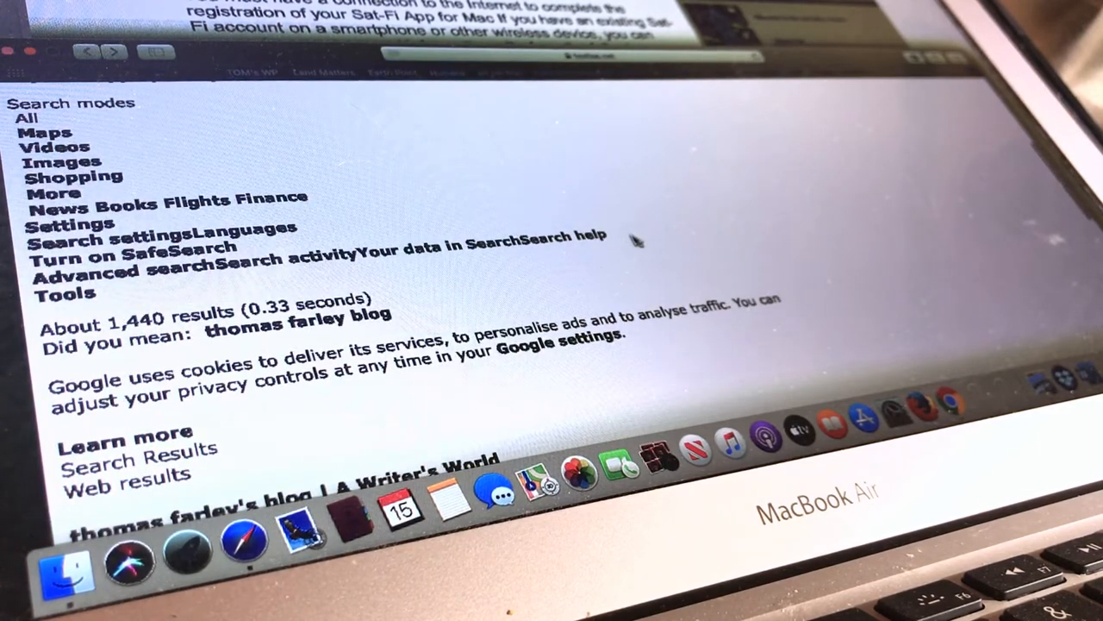
# Open 'thomas farley's blog | A Writer's World' in Textise and scroll down to its Archives
pyautogui.scroll(-3)
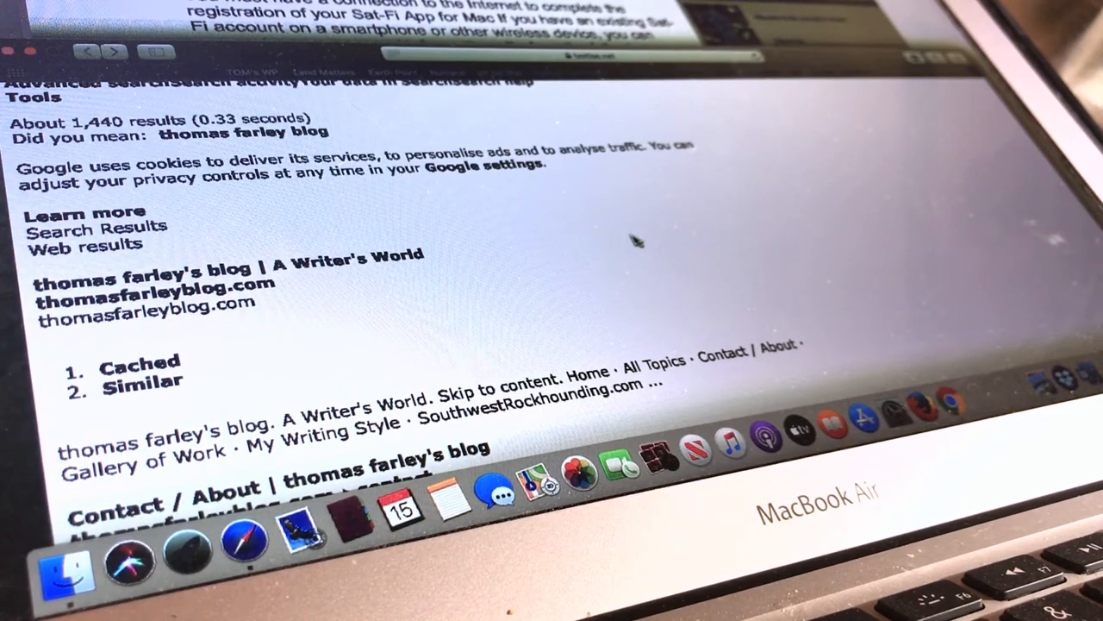
pyautogui.moveTo(499, 342)
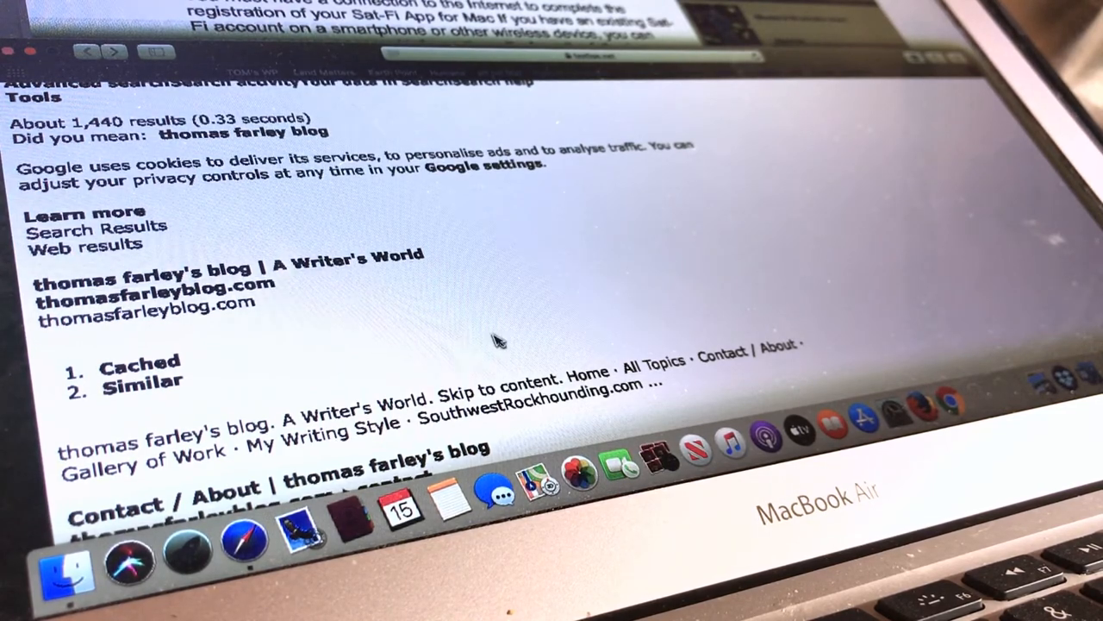
pyautogui.scroll(-3)
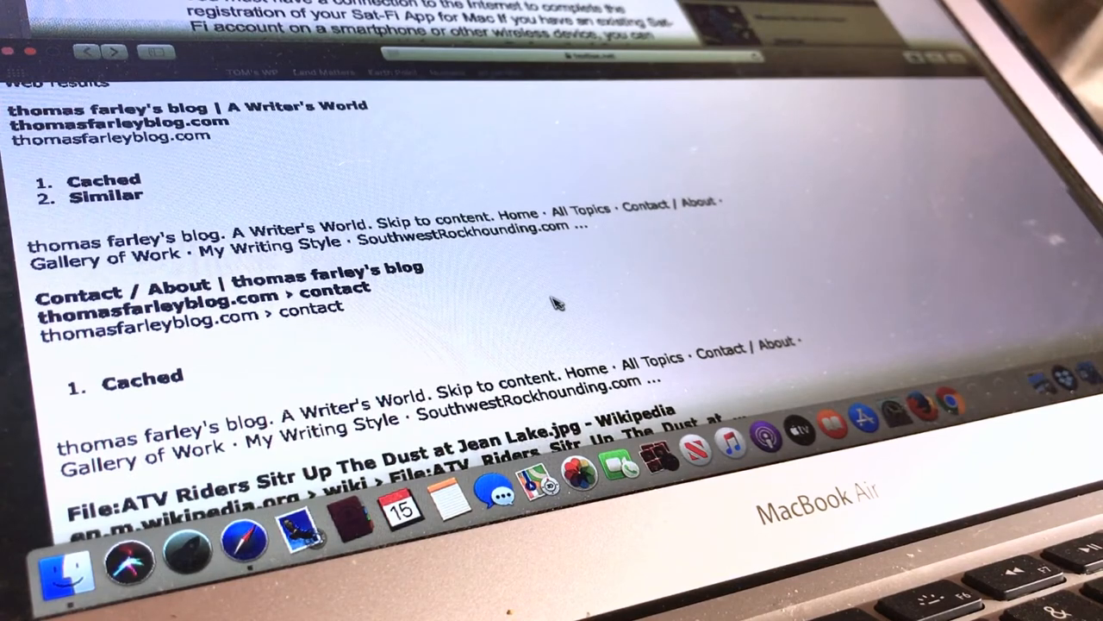
pyautogui.moveTo(370, 273)
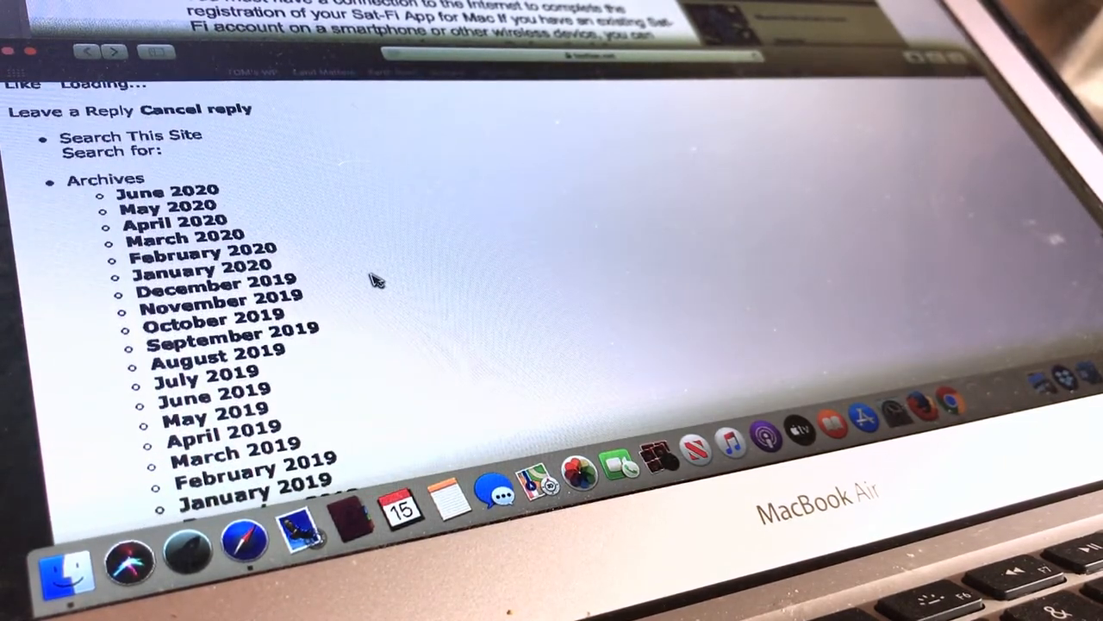
pyautogui.scroll(-3)
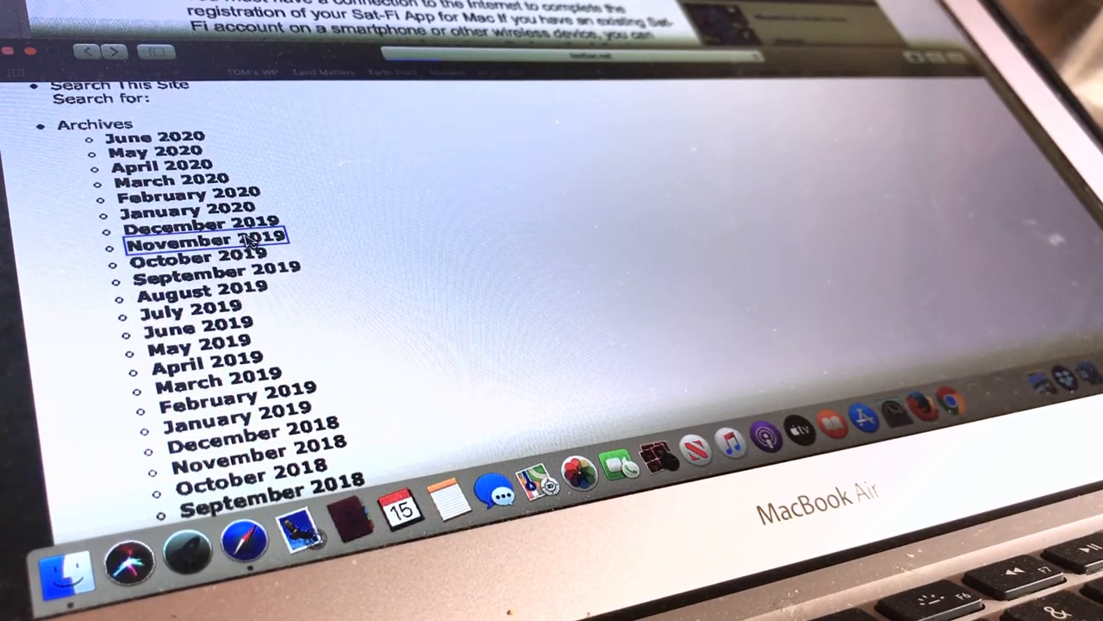
# Open the blog's November 2019 archive and scroll through its posts
pyautogui.click(199, 238)
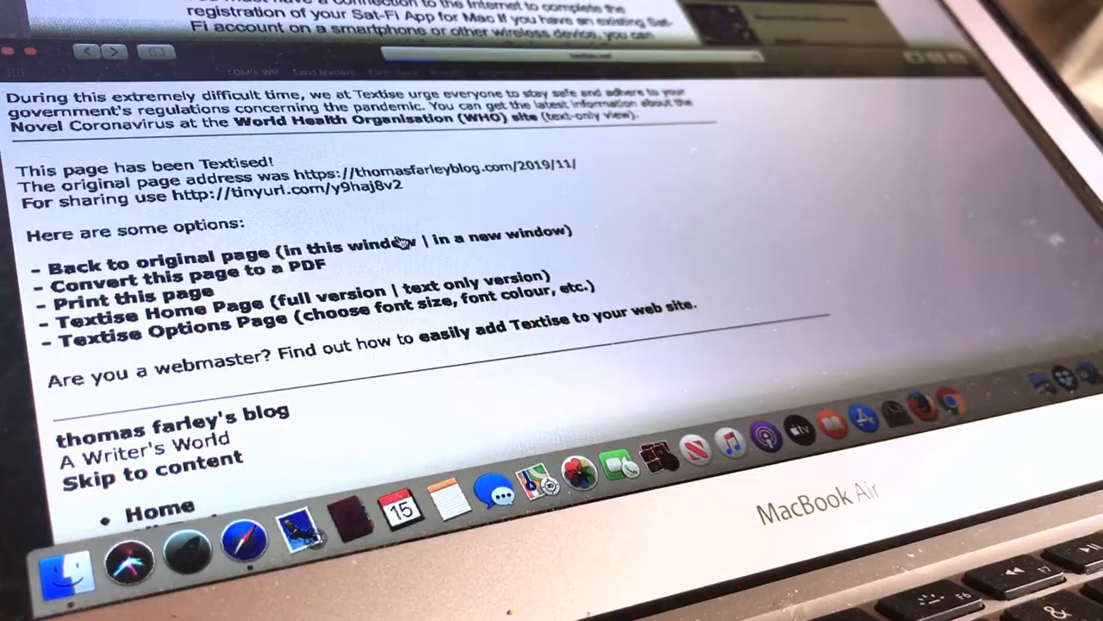
pyautogui.scroll(-3)
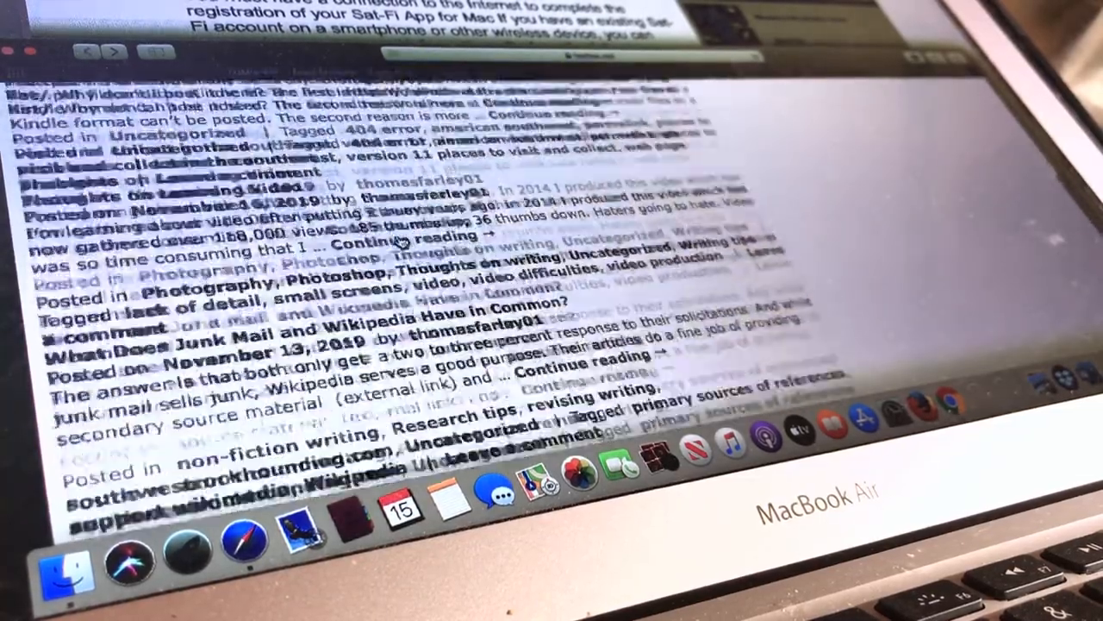
pyautogui.scroll(-3)
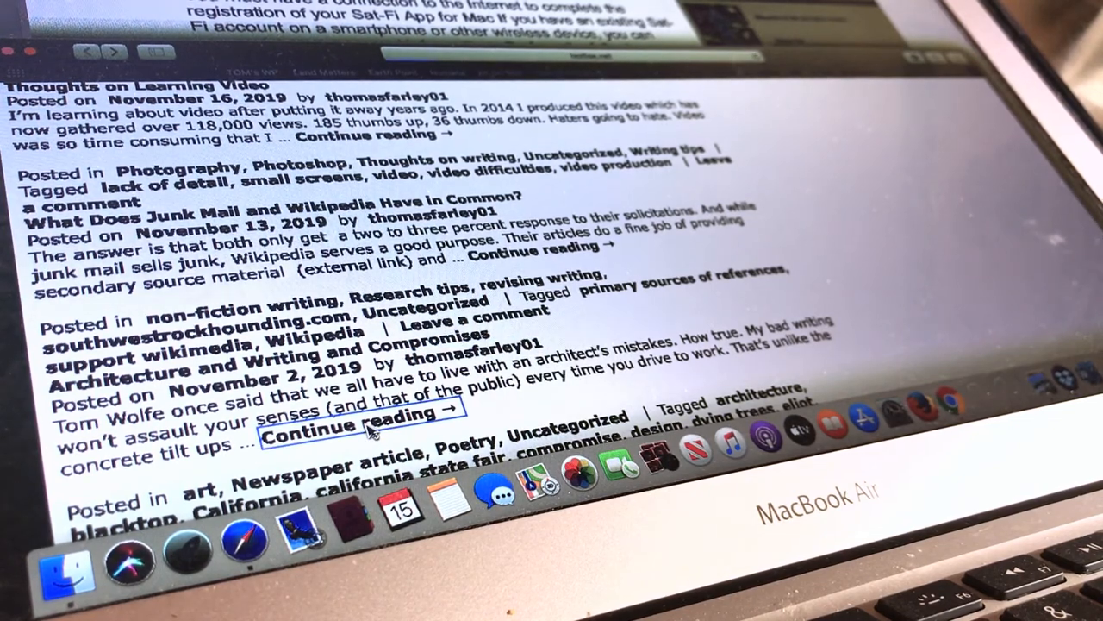
# Read the full Architecture and Writing and Compromises post, then return to the monthly archives list
pyautogui.click(353, 424)
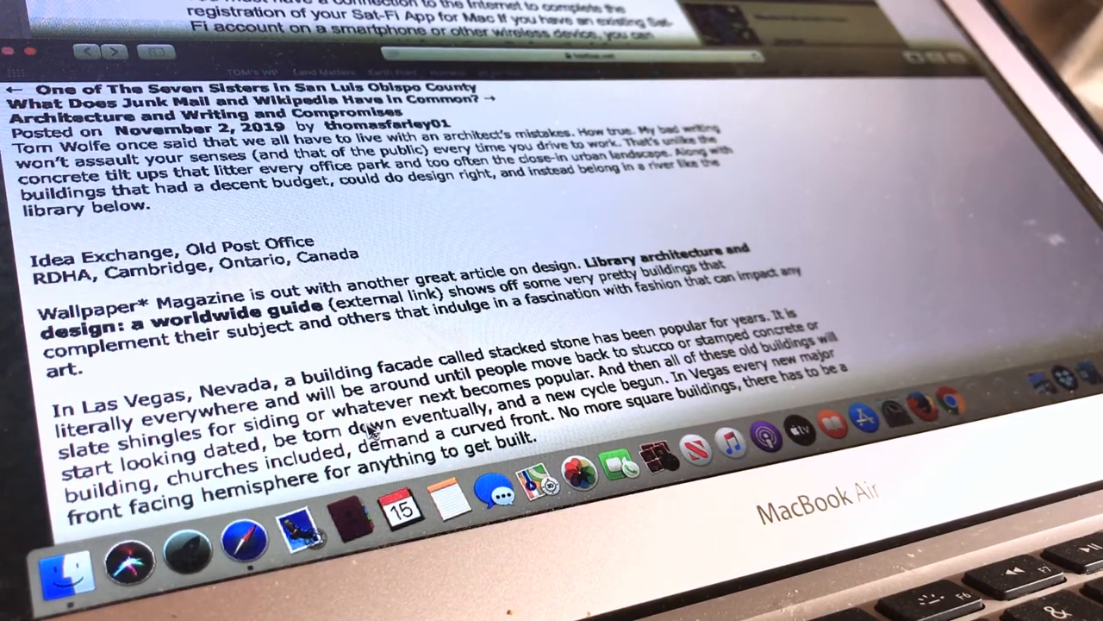
pyautogui.scroll(-3)
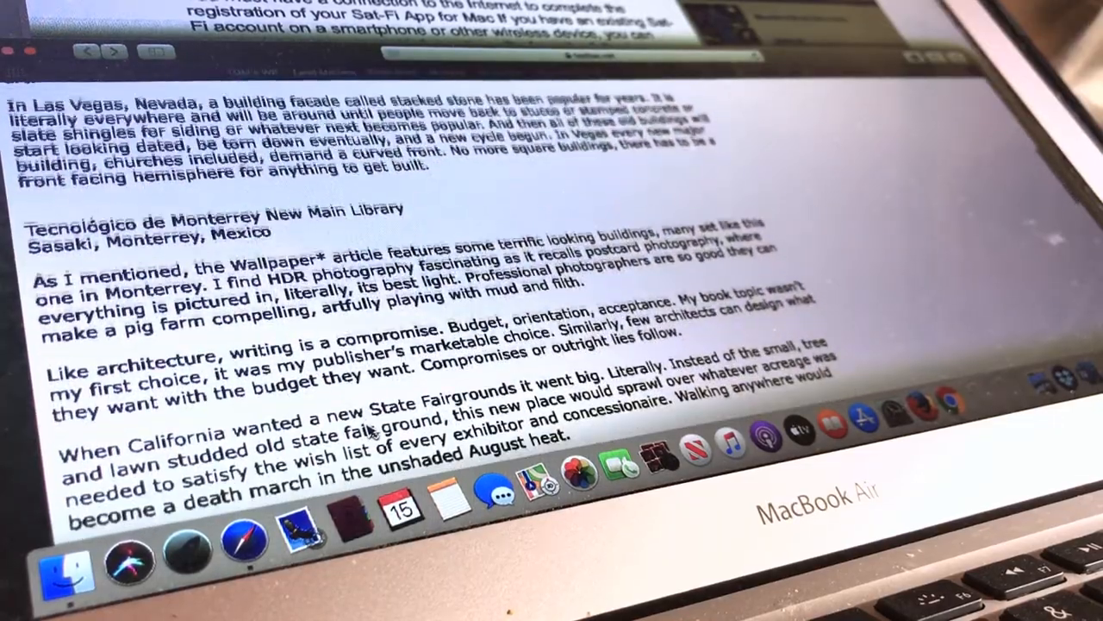
pyautogui.scroll(-3)
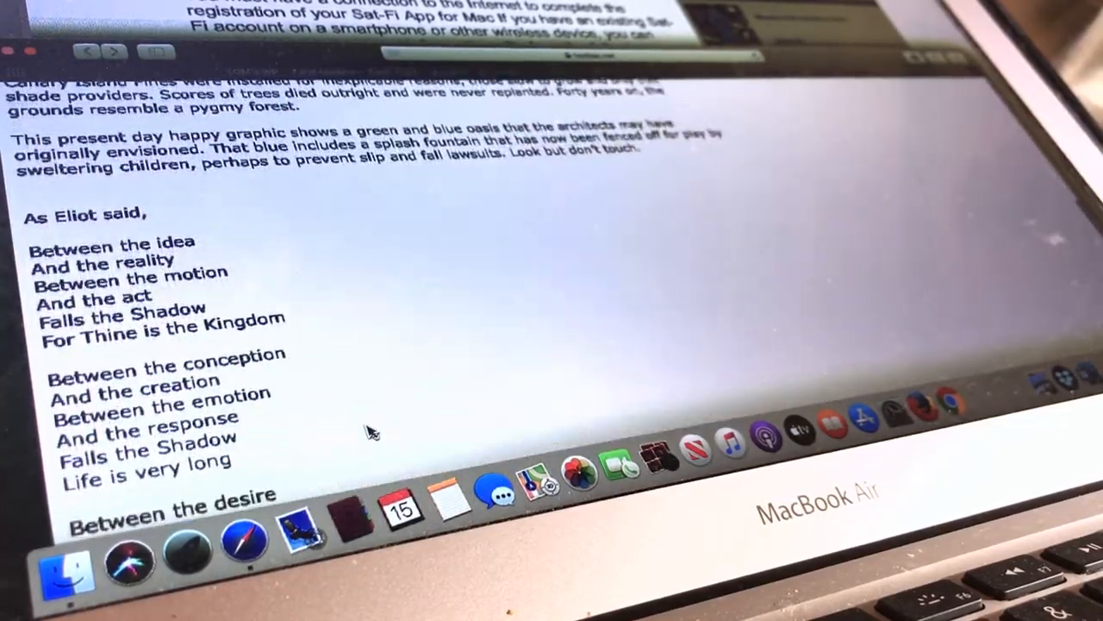
pyautogui.scroll(-3)
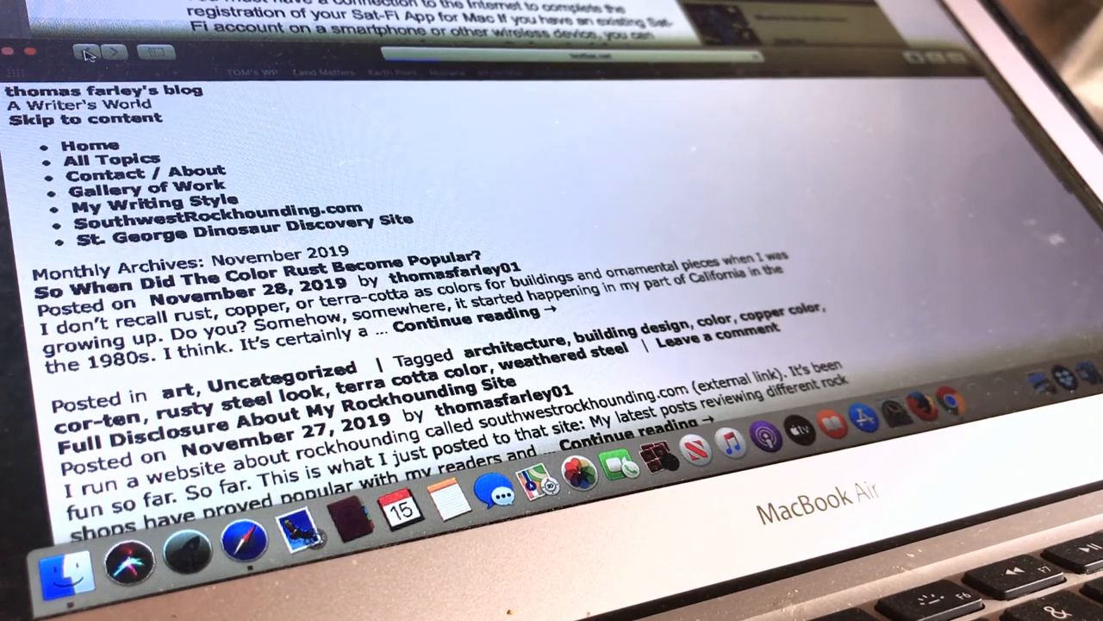
pyautogui.scroll(-3)
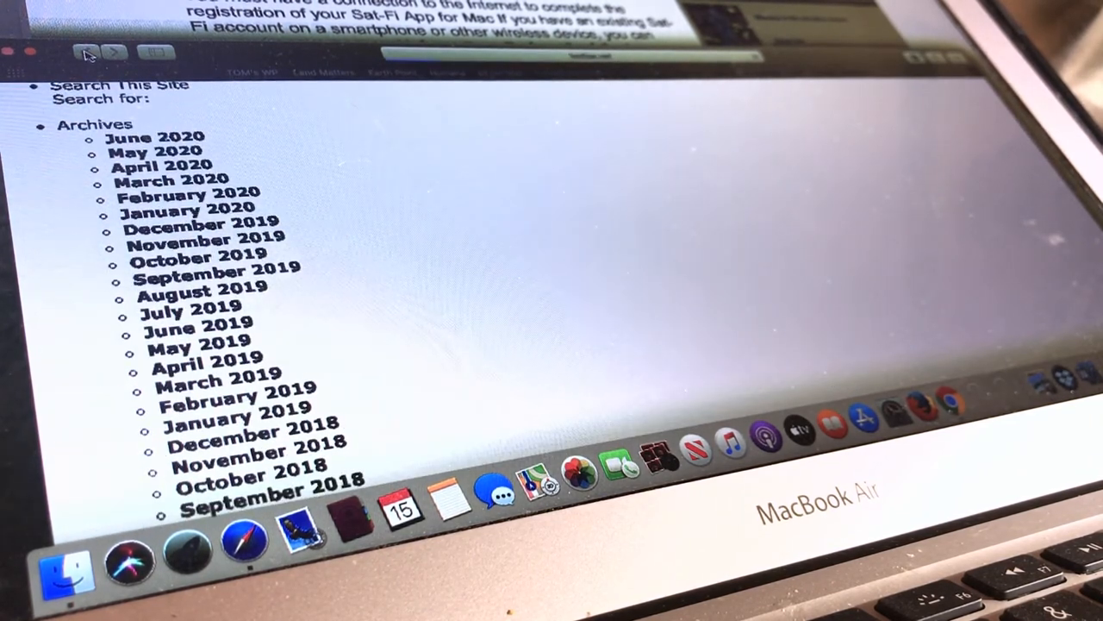